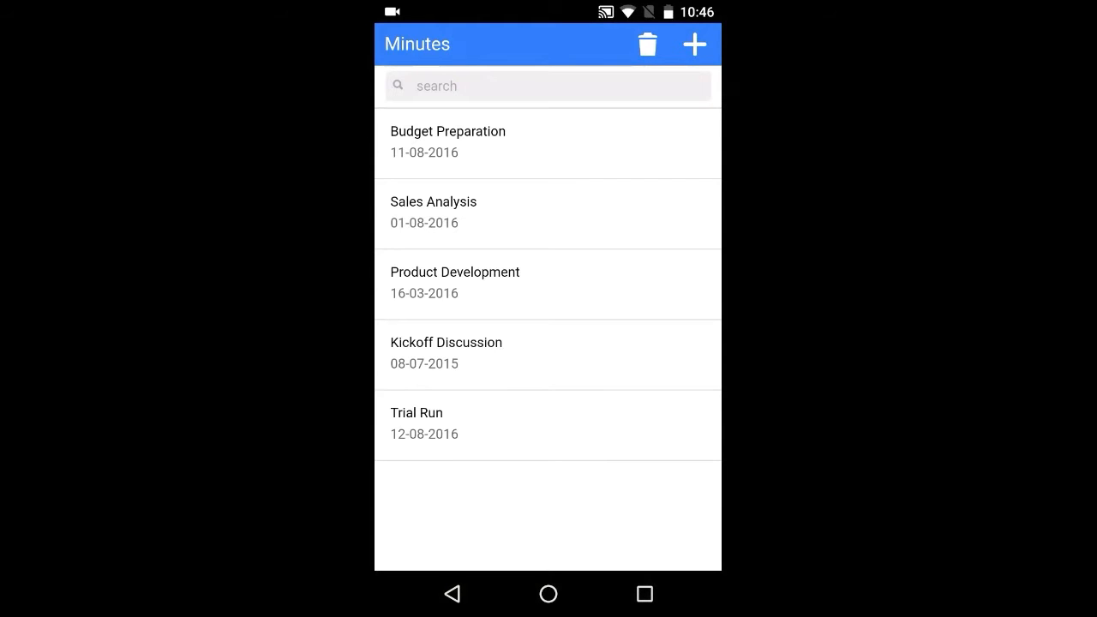
Create new minutes, add a second action item, then back out to trigger the discard warning.
left_click(694, 44)
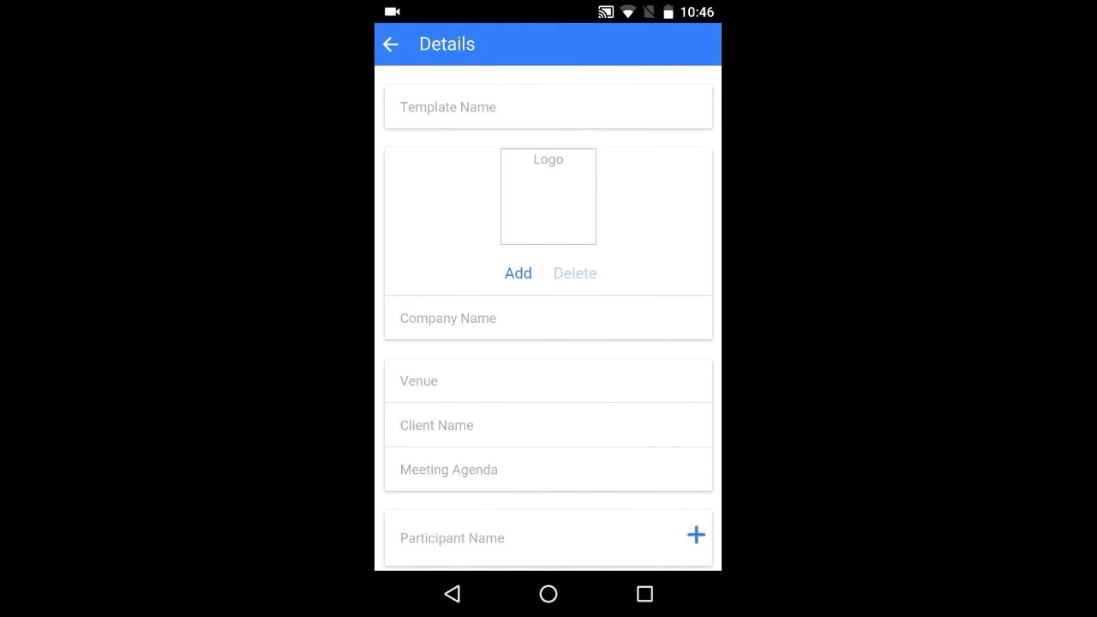
scroll("down", 3)
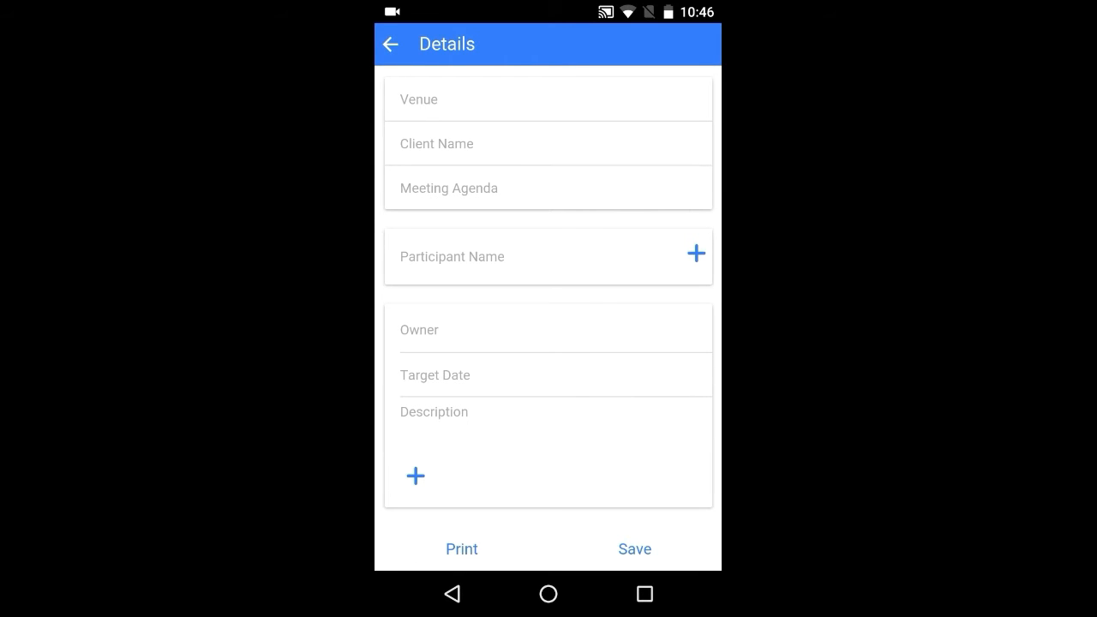
left_click(695, 254)
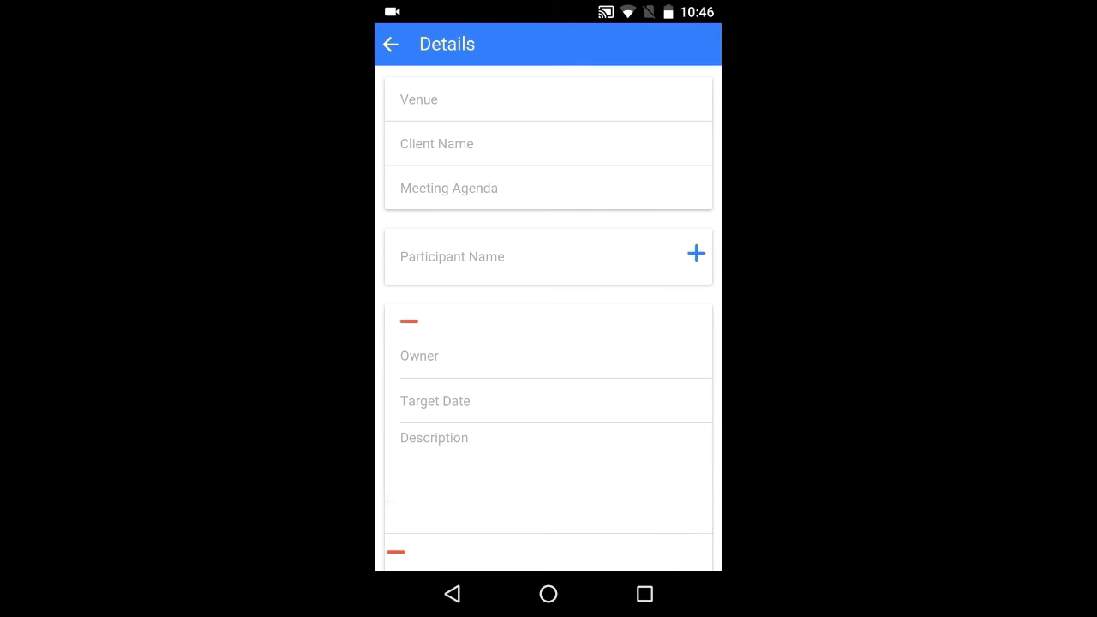
left_click(390, 44)
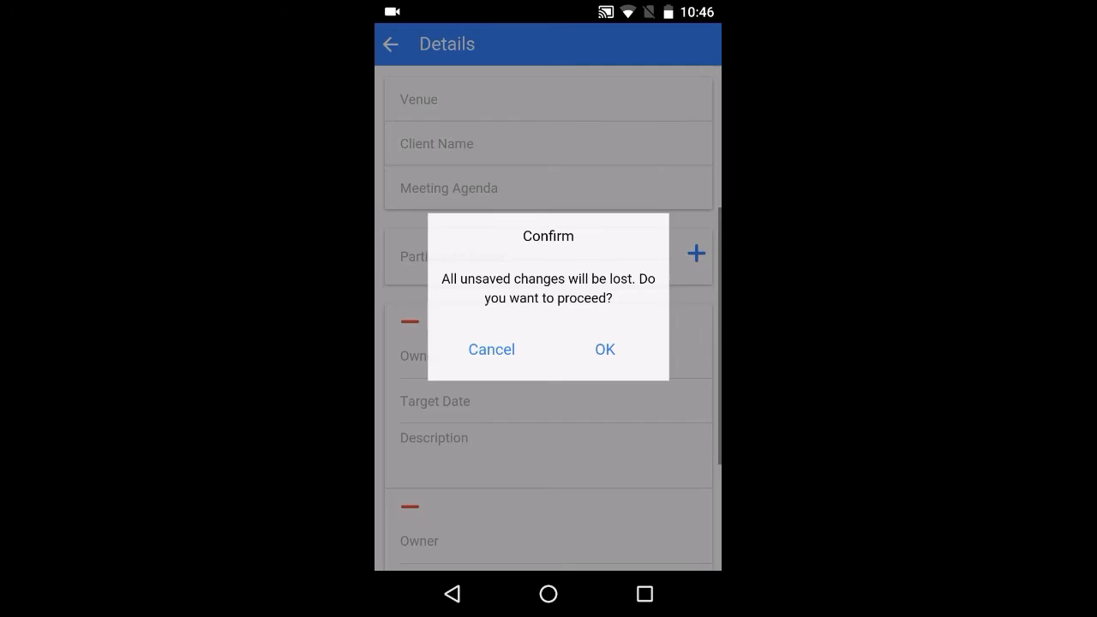
Discard the unsaved form and open the Trial Run minutes to view its action items.
left_click(604, 349)
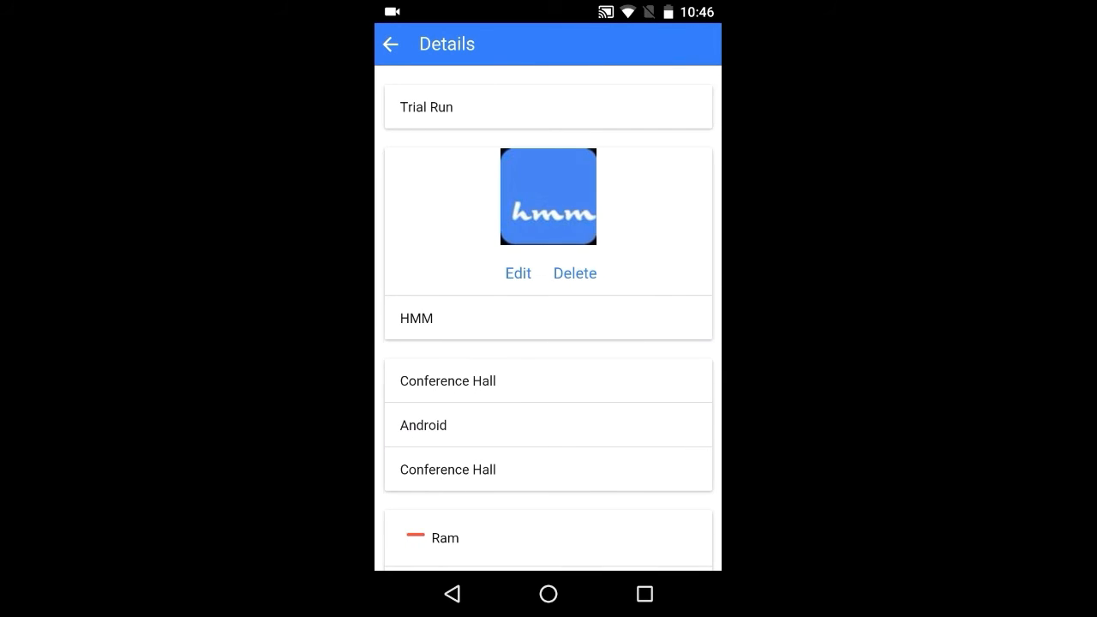
scroll("down", 3)
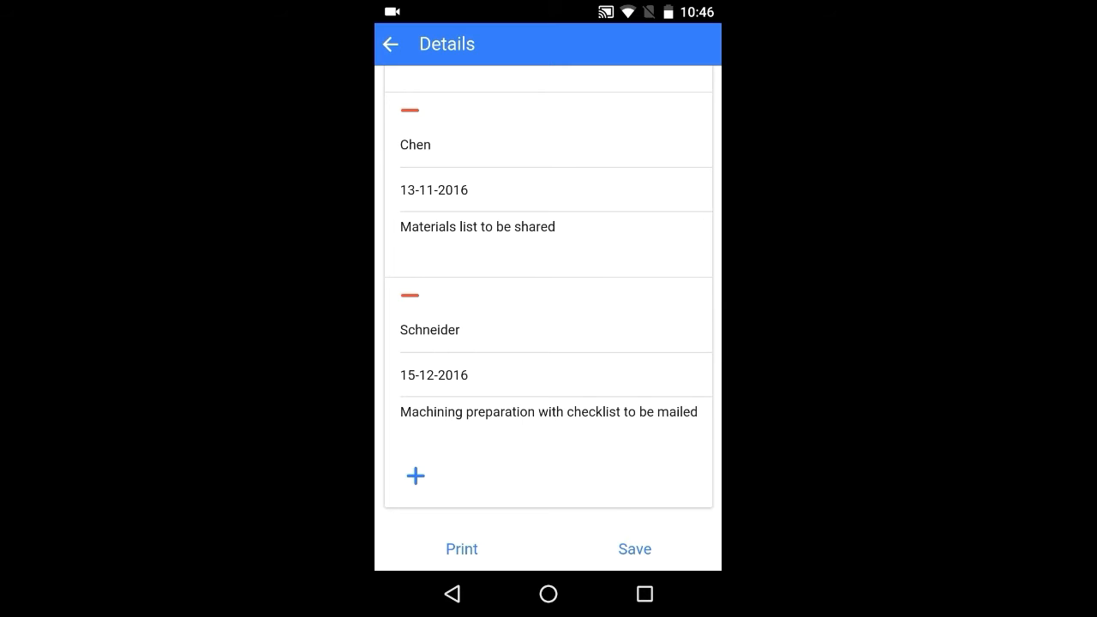
left_click(461, 548)
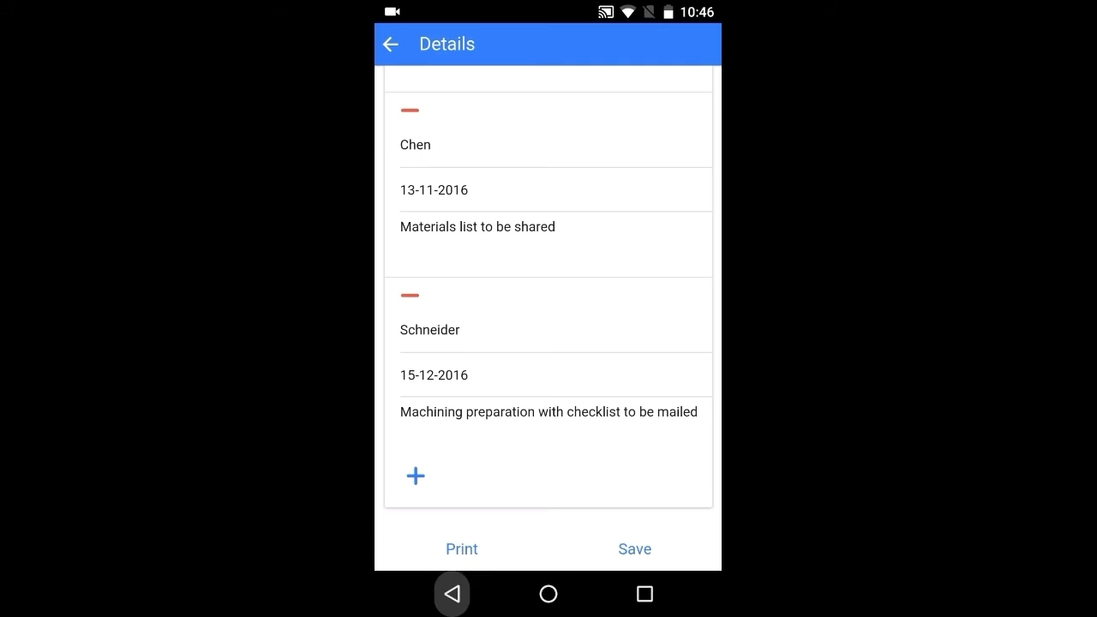
Return to the list, copy the Trial Run minutes, delete the copy, and exit delete mode.
left_click(391, 43)
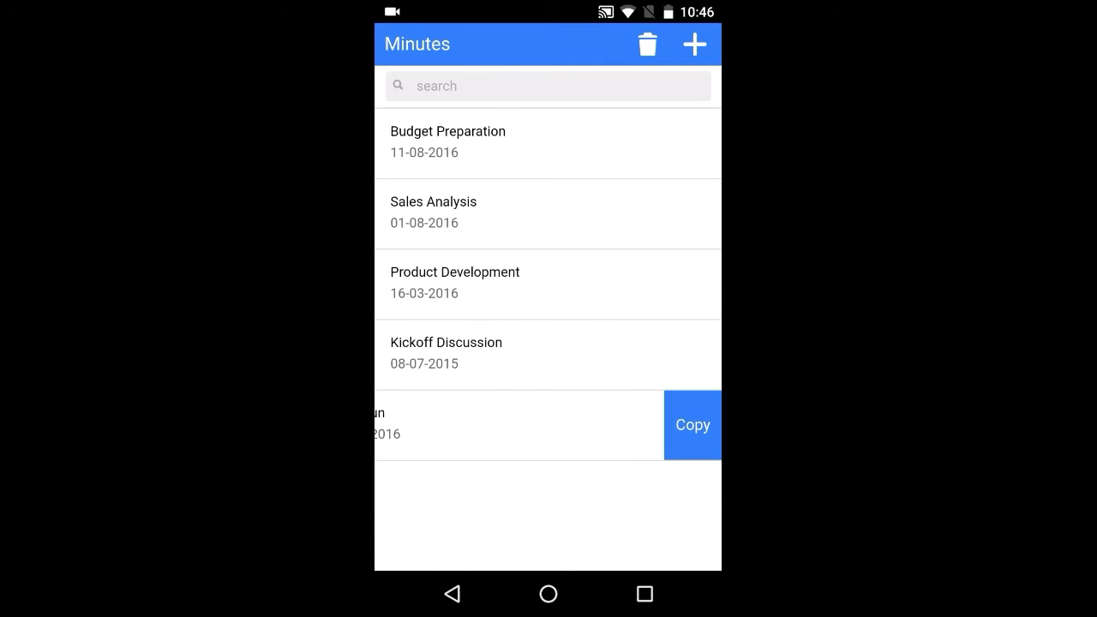
left_click(647, 44)
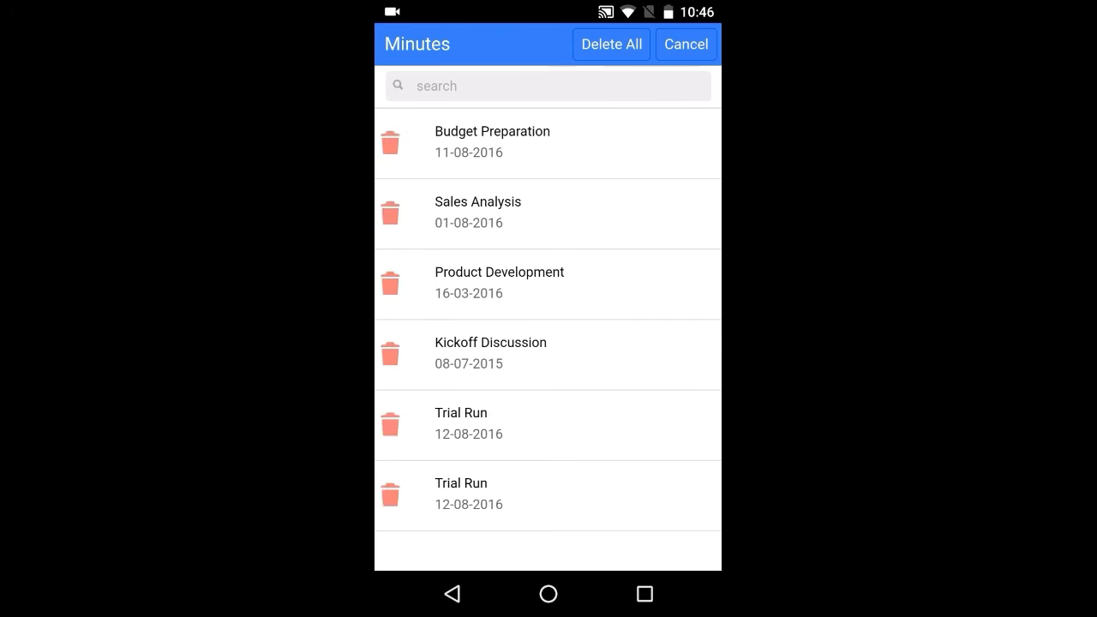
left_click(390, 495)
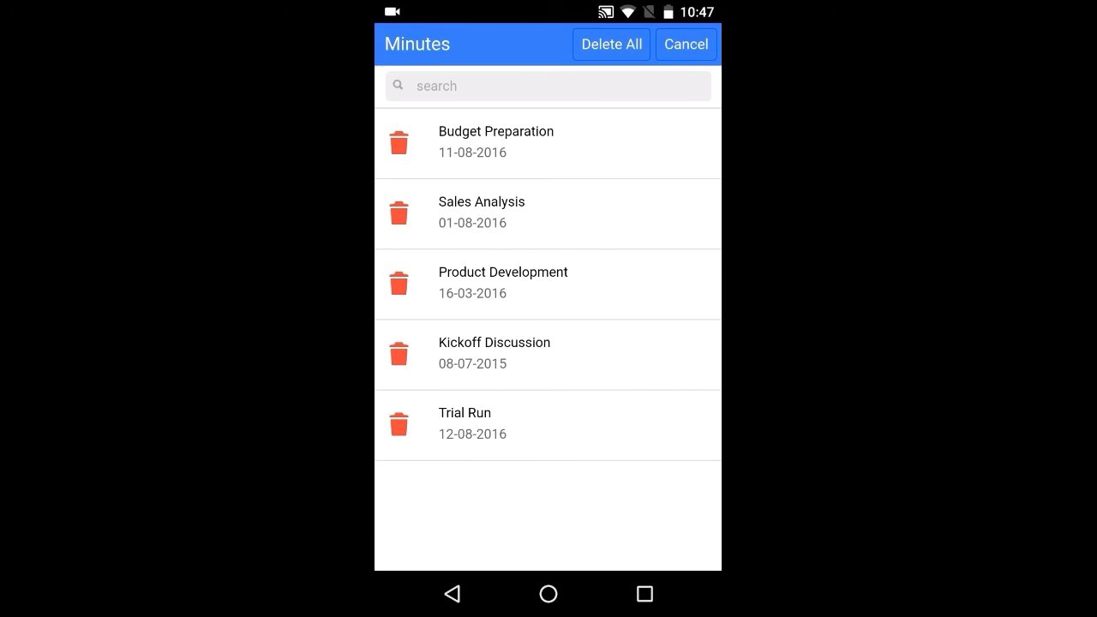
left_click(685, 44)
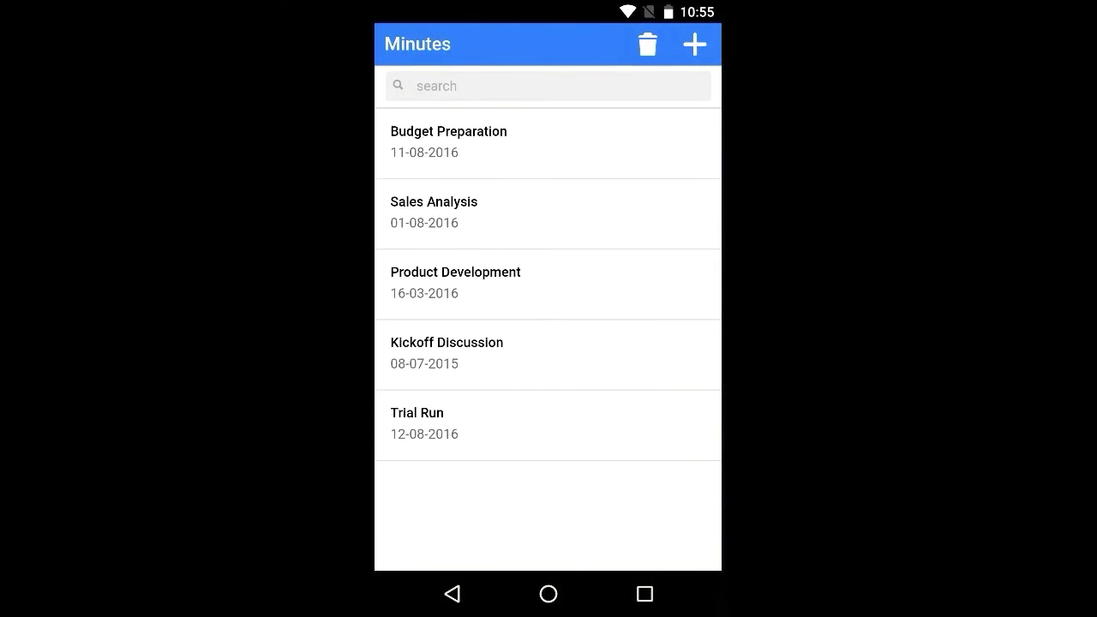